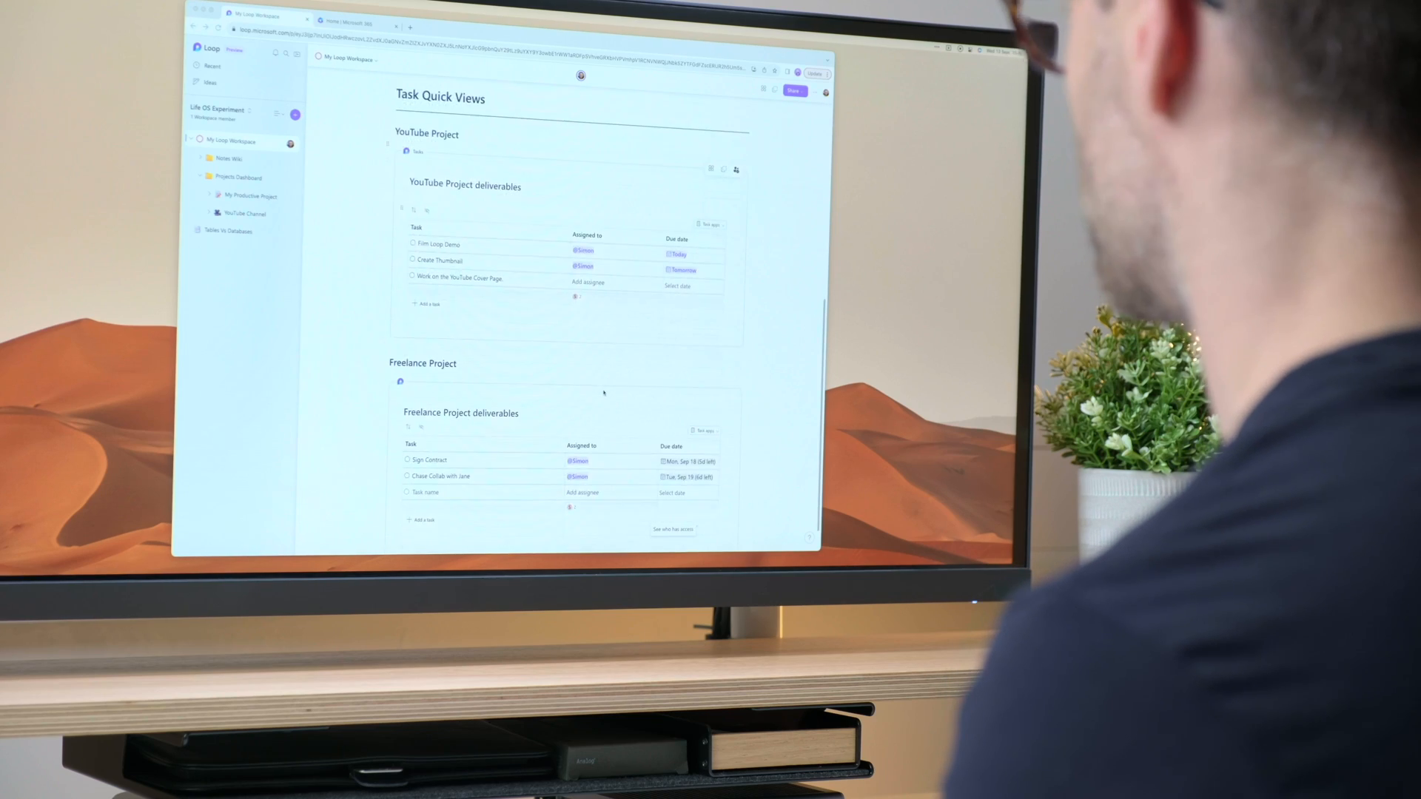
Switch to Planner and open the synced Create Thumbnail task's details
scroll(up, 3)
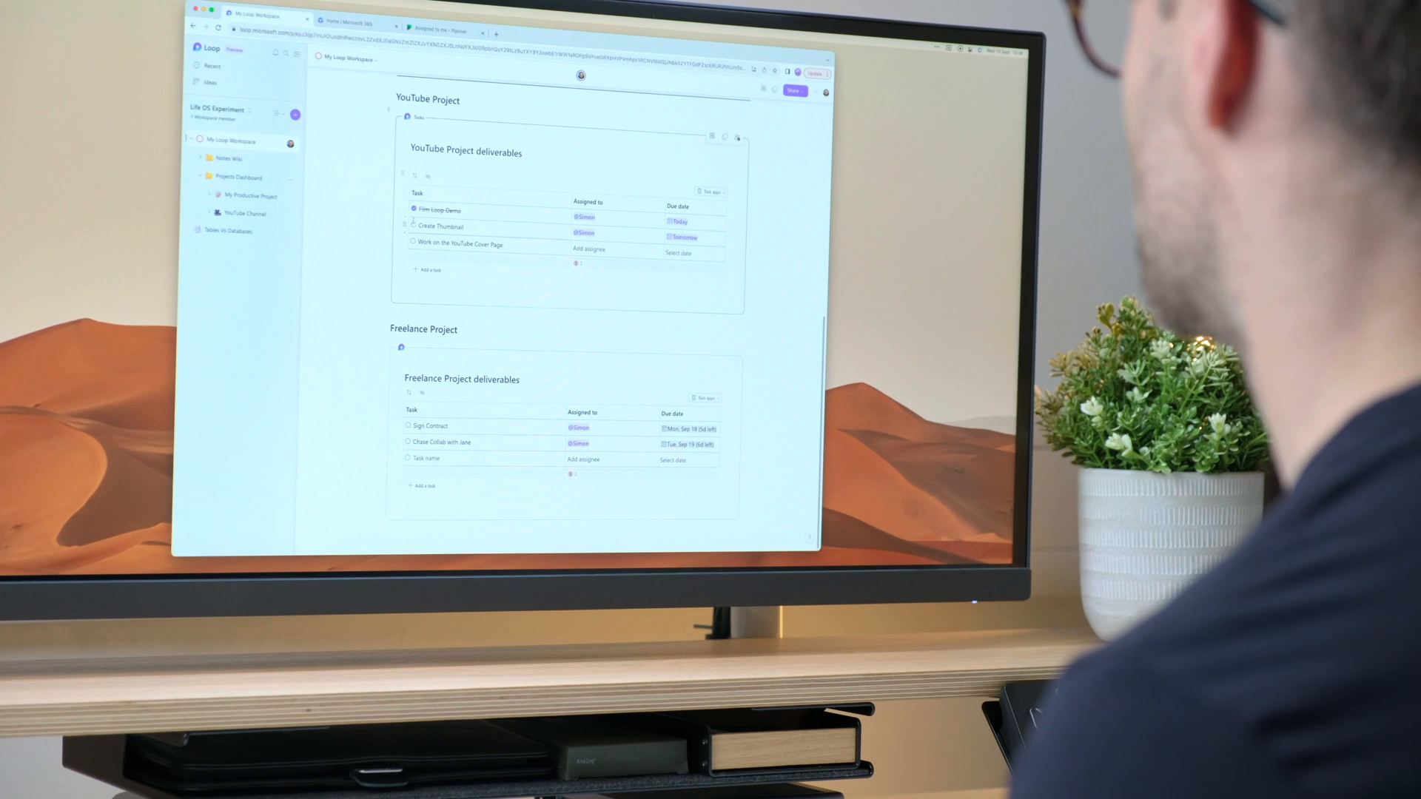
click(444, 28)
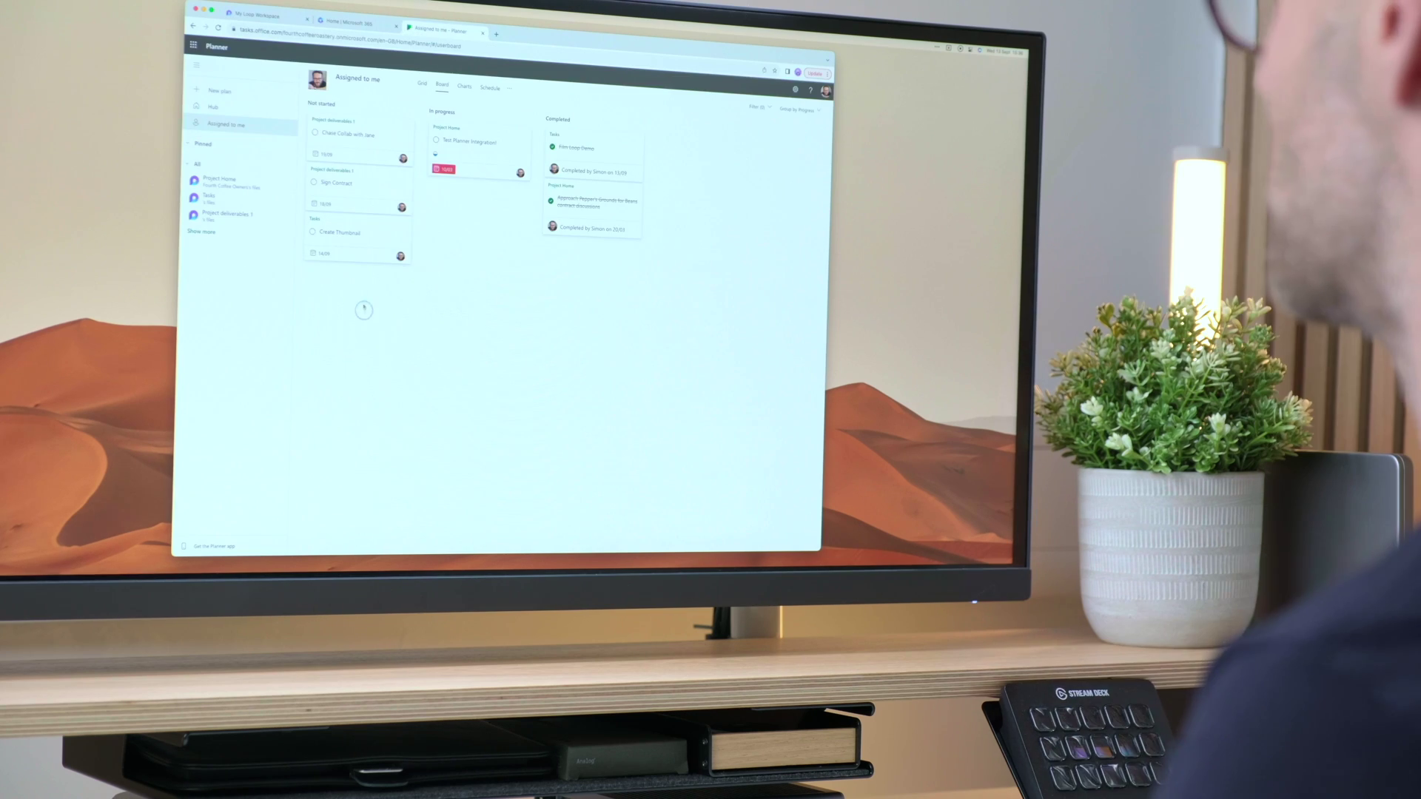
click(339, 232)
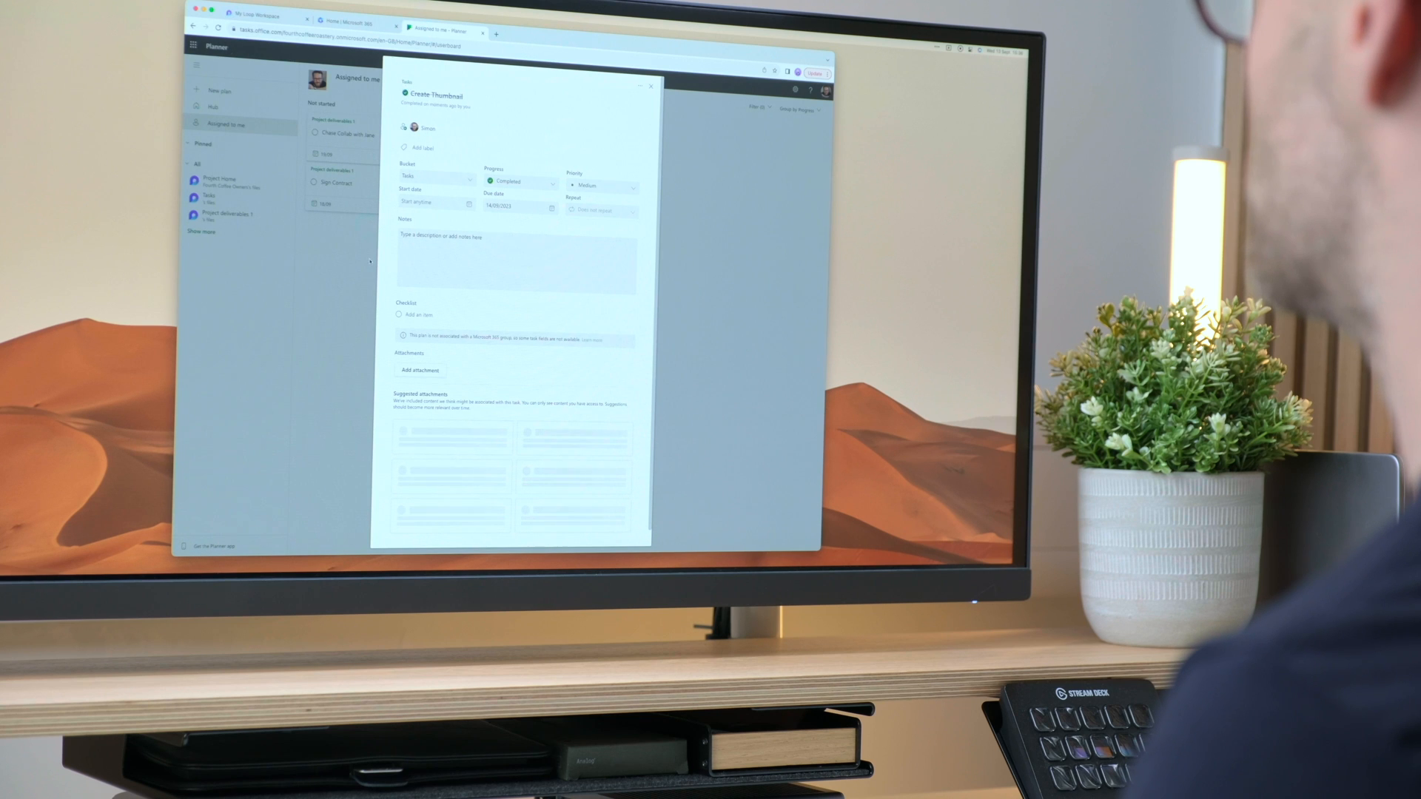
click(651, 85)
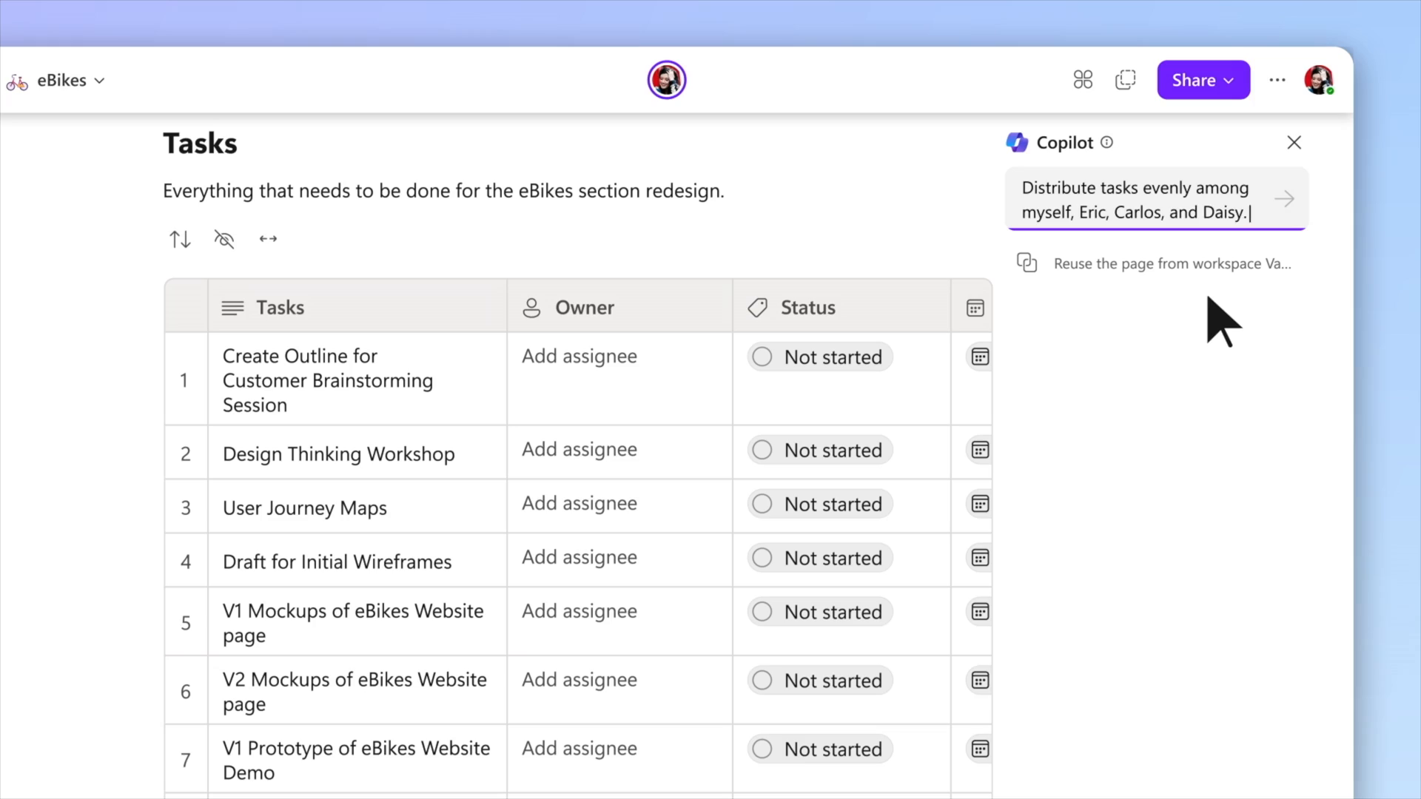
Send the Copilot prompt to distribute eBikes tasks evenly among four team members
click(1284, 198)
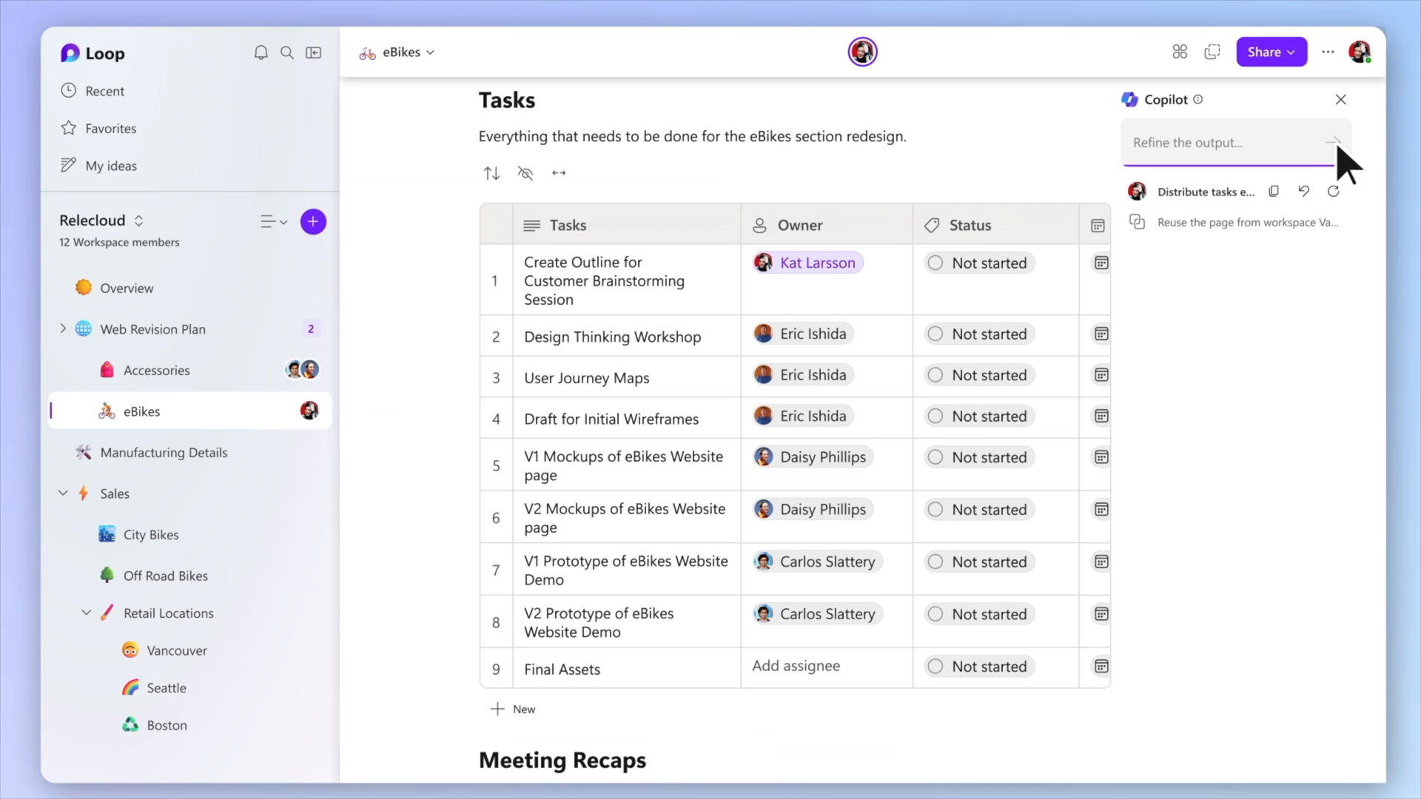
click(1246, 222)
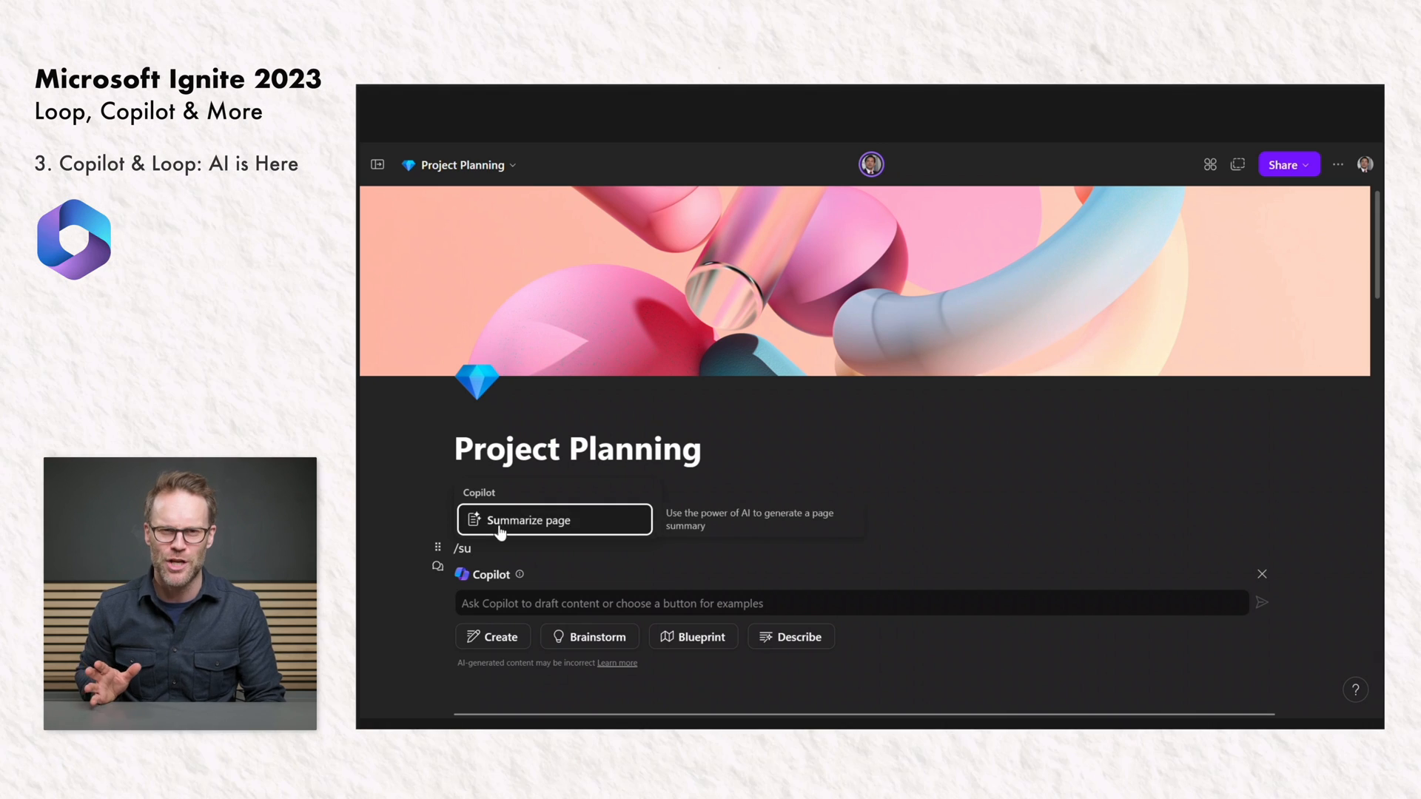
Summarize Project Planning, mention a teammate in the recap, and handle the access dialog
click(528, 520)
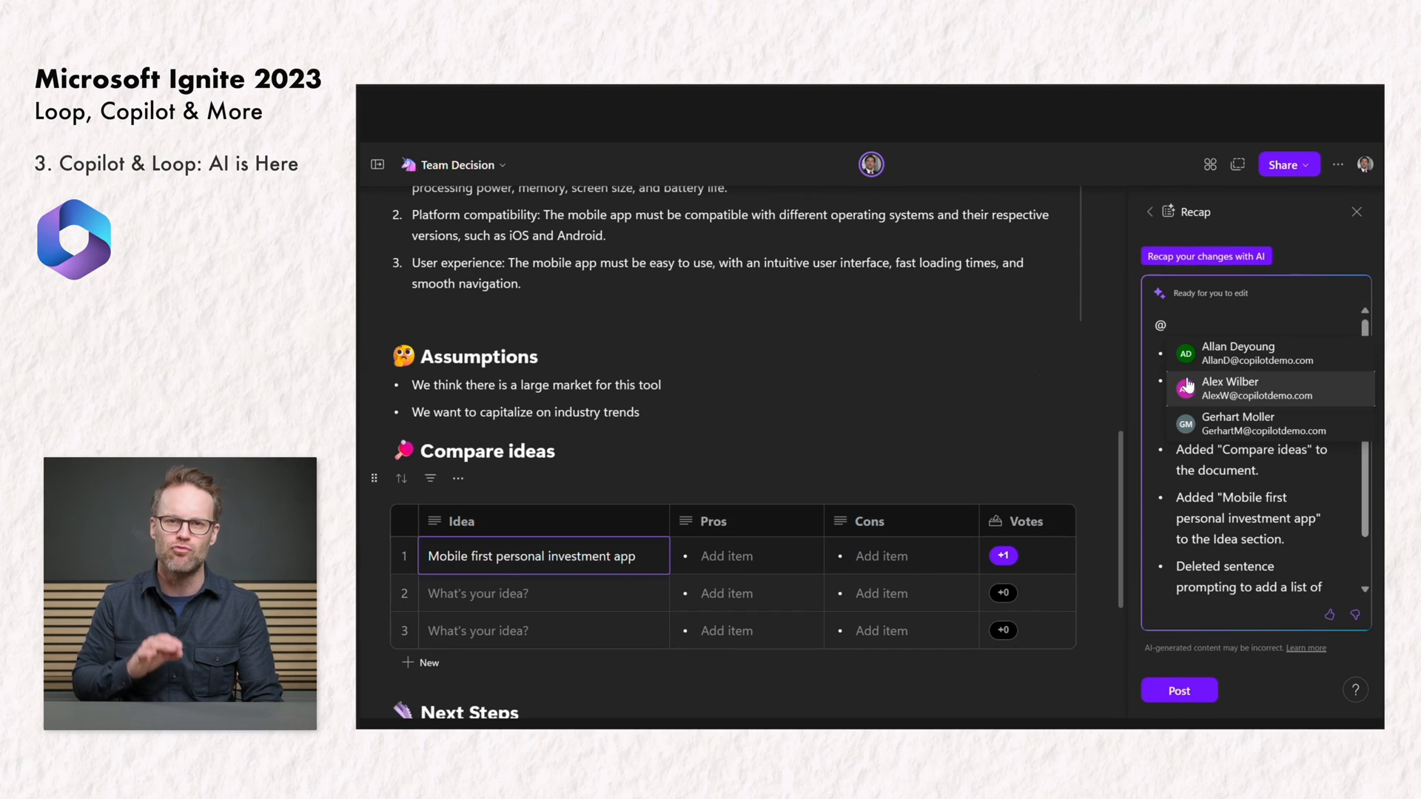
click(1230, 388)
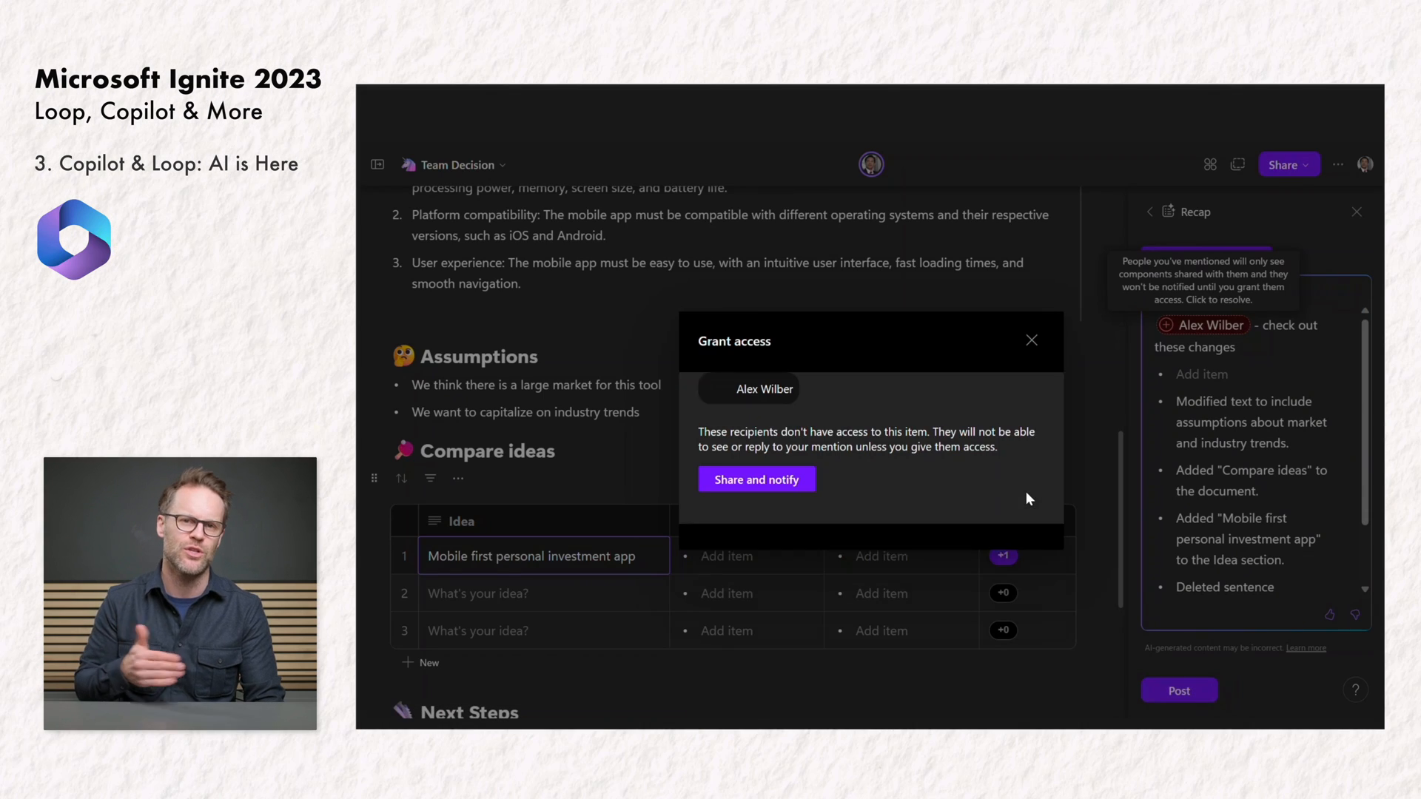
click(755, 479)
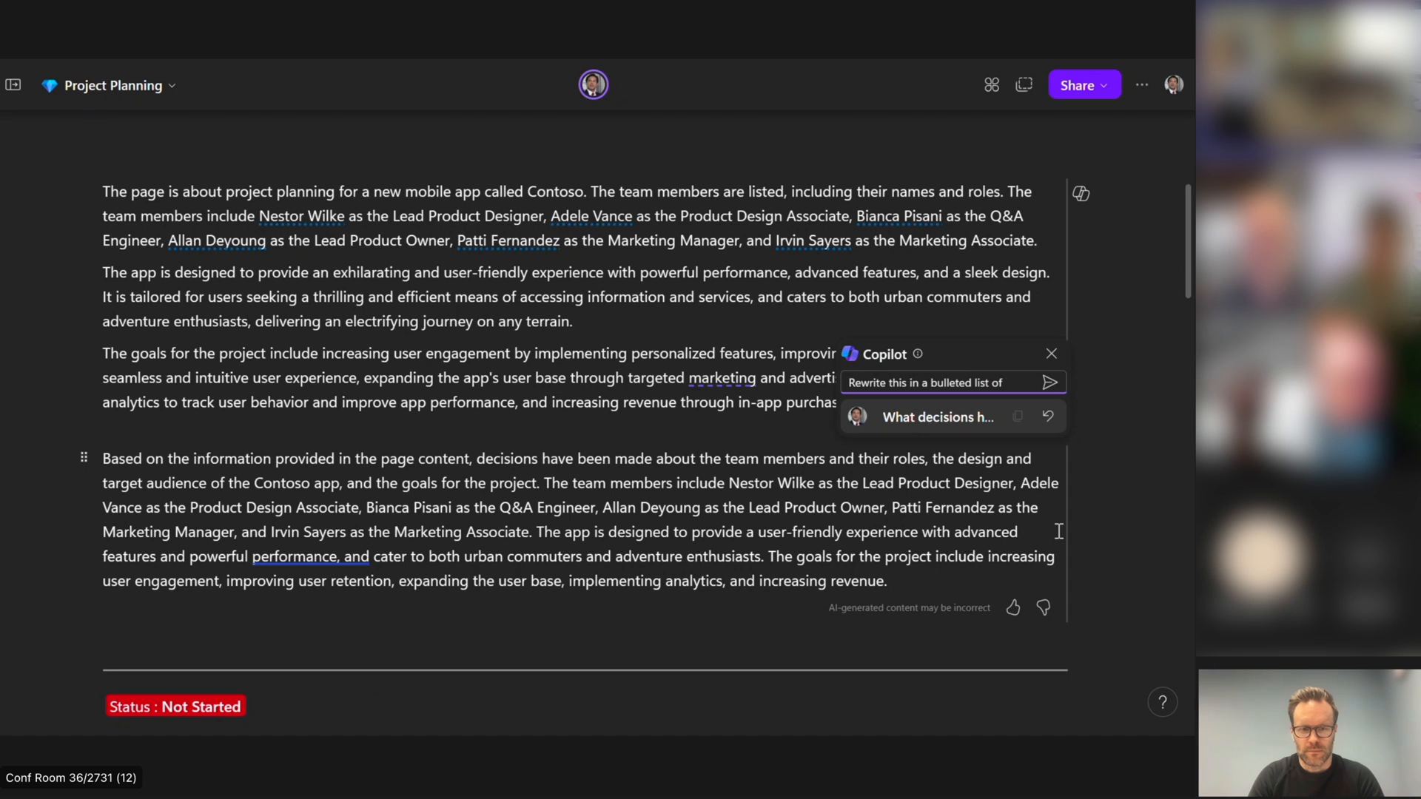
Ask Copilot 'What decisions have we made on this page' on Project Planning
click(1050, 382)
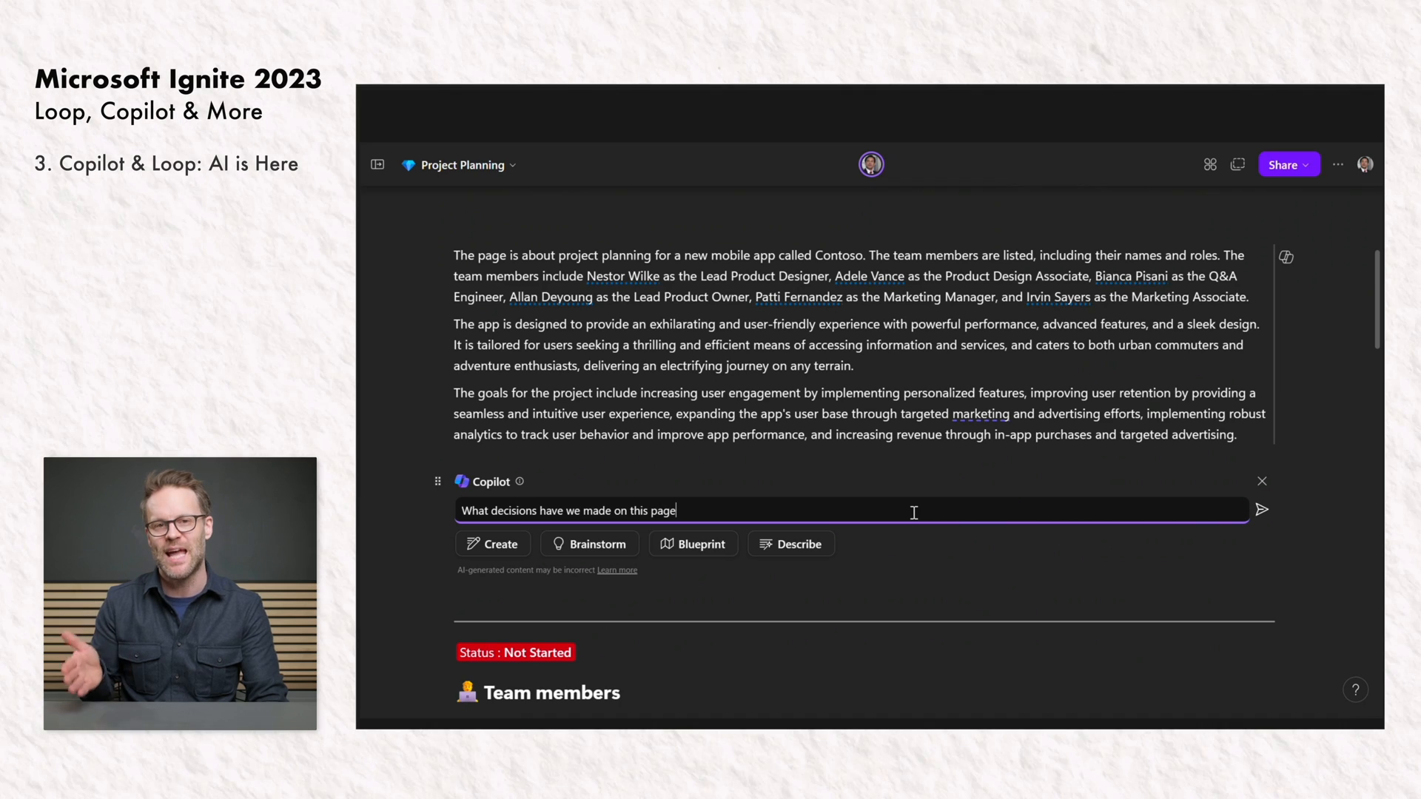
click(1259, 509)
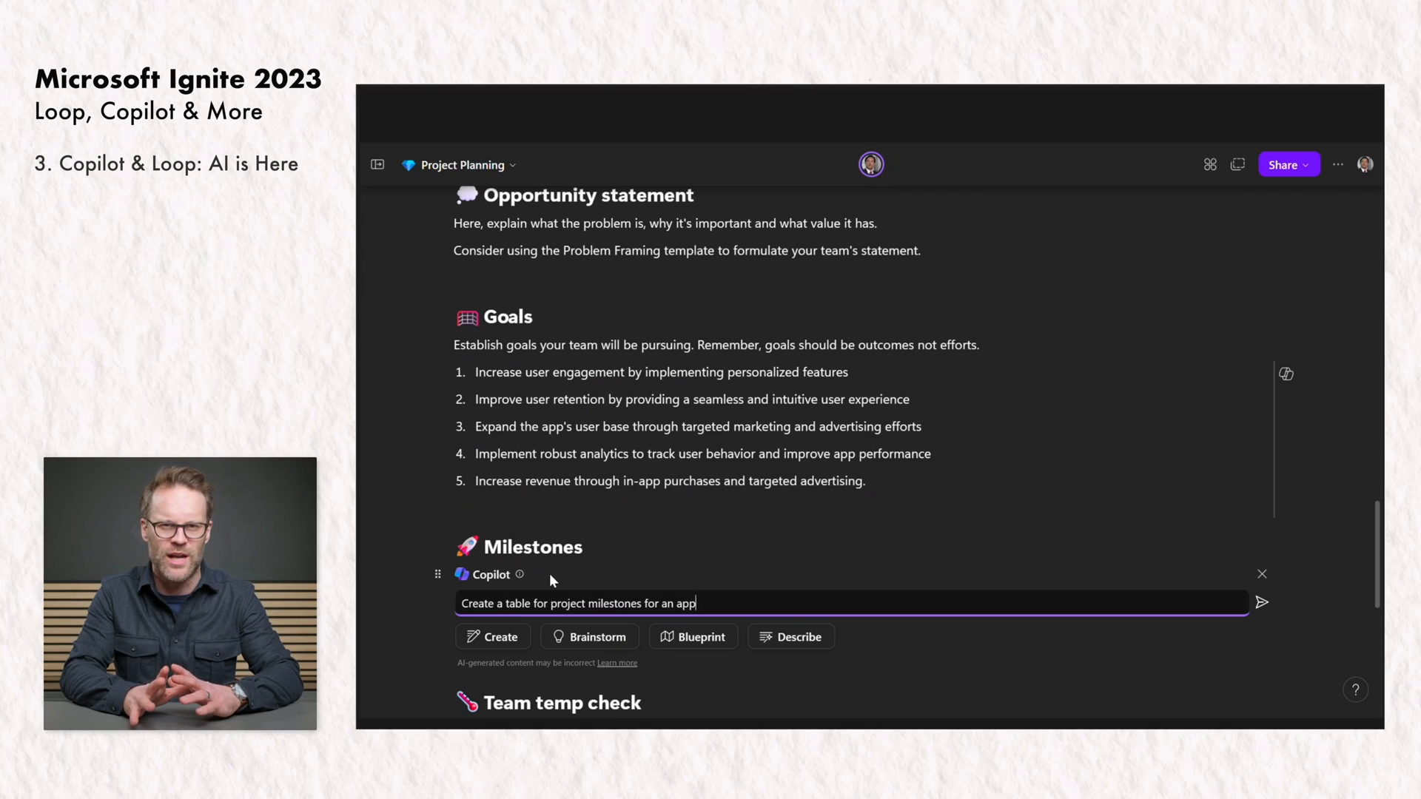
Send 'Create a table for project milestones for an app' and scroll through the generated table
click(1259, 603)
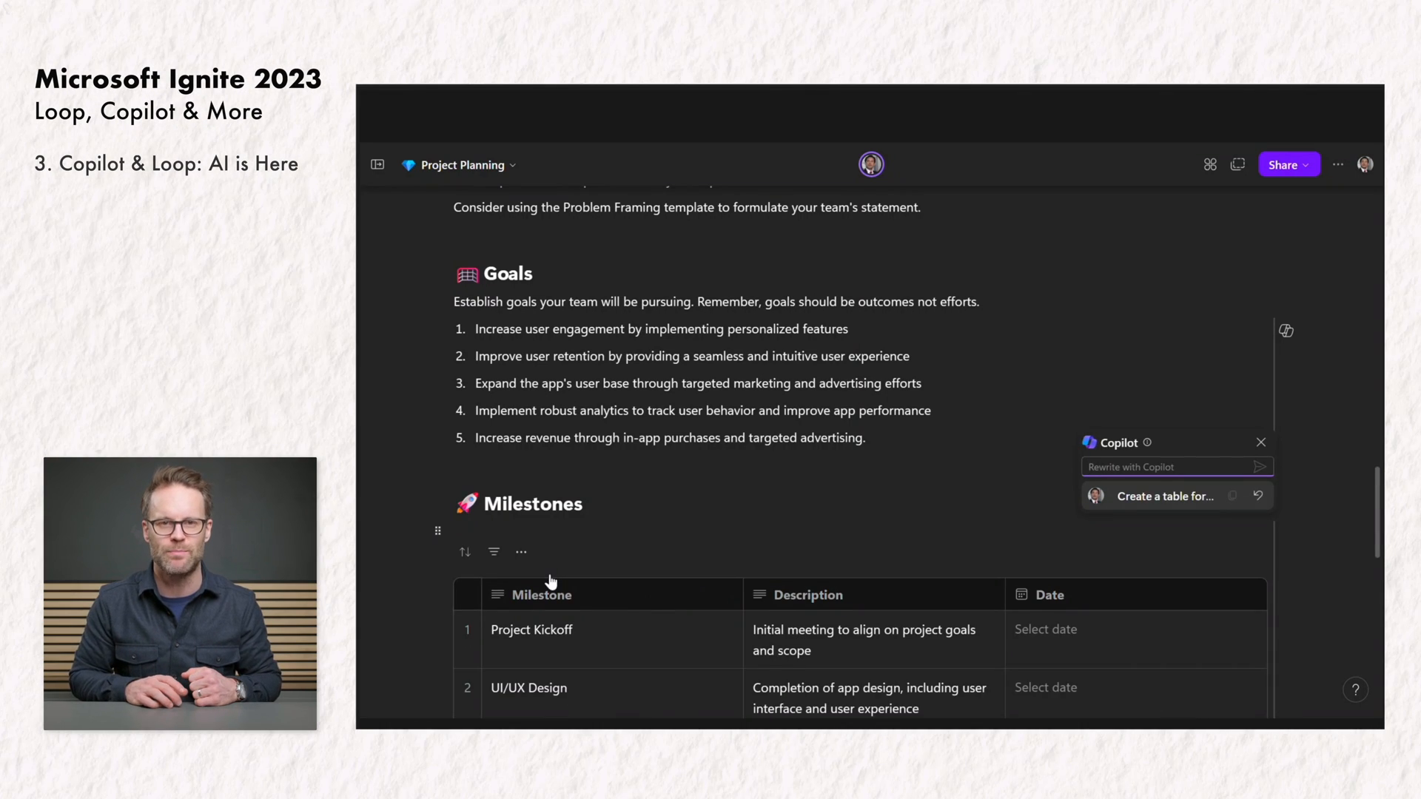
scroll(down, 3)
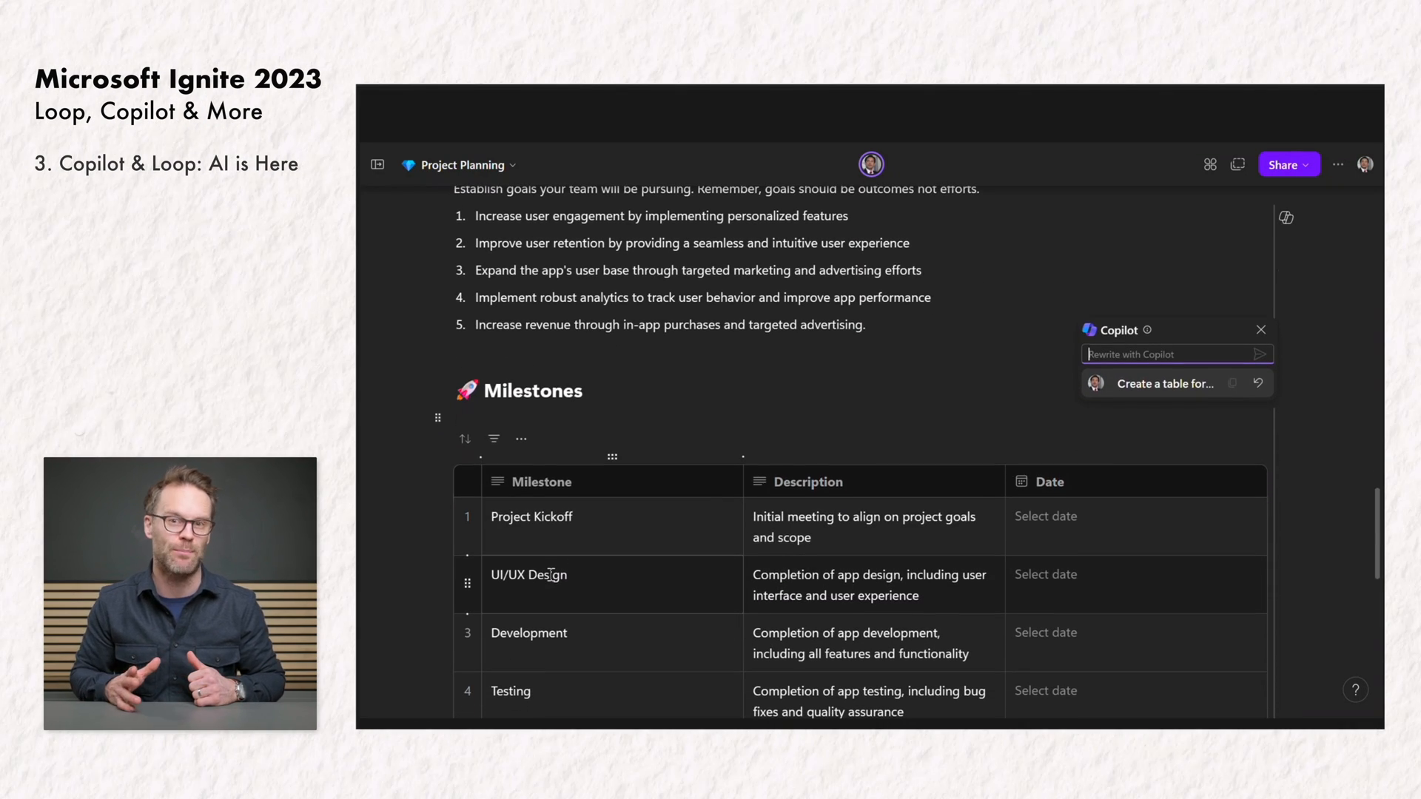
scroll(down, 3)
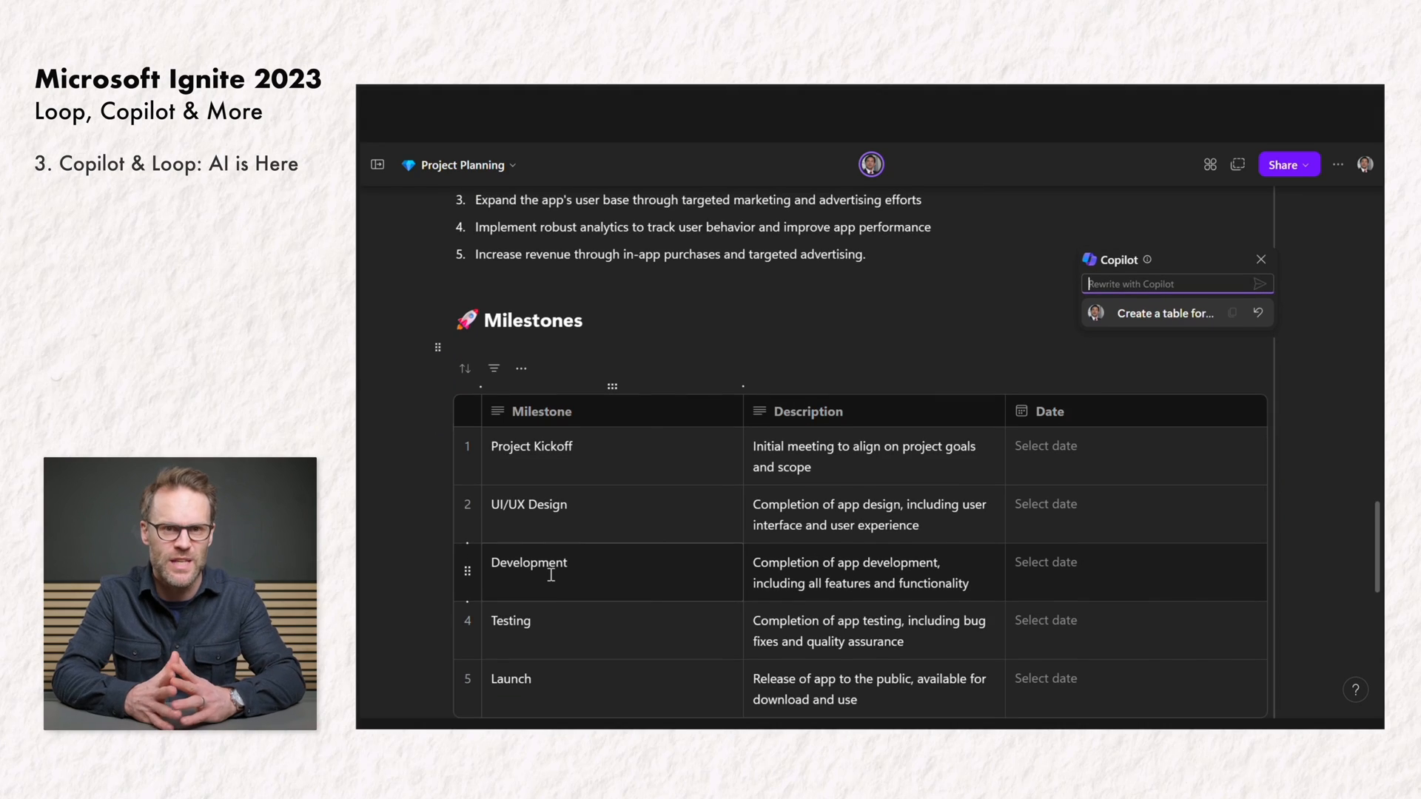